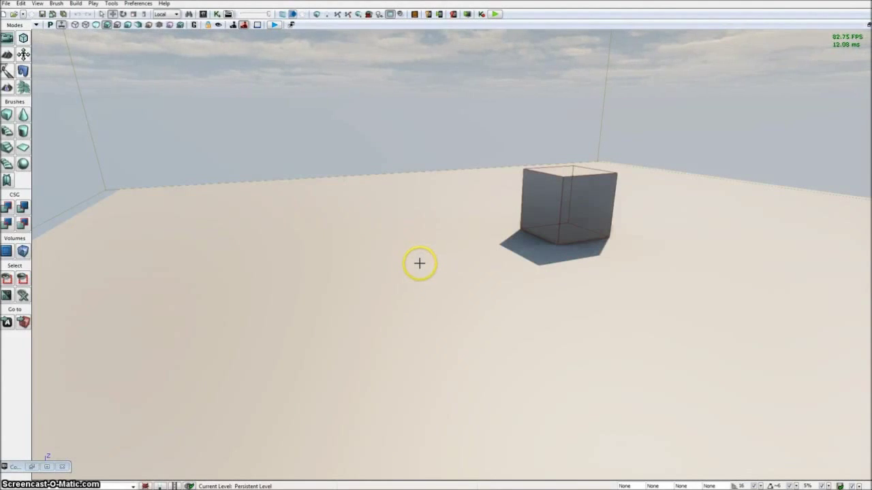
mouse_move(397, 282)
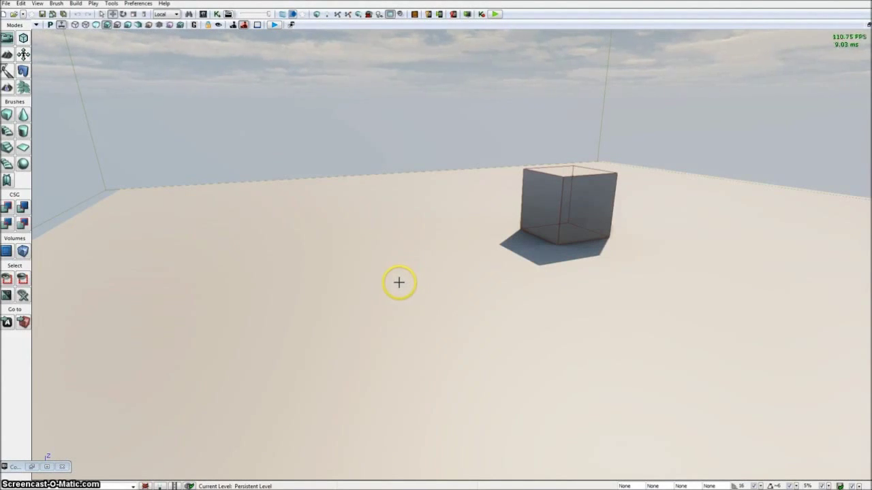
mouse_move(297, 232)
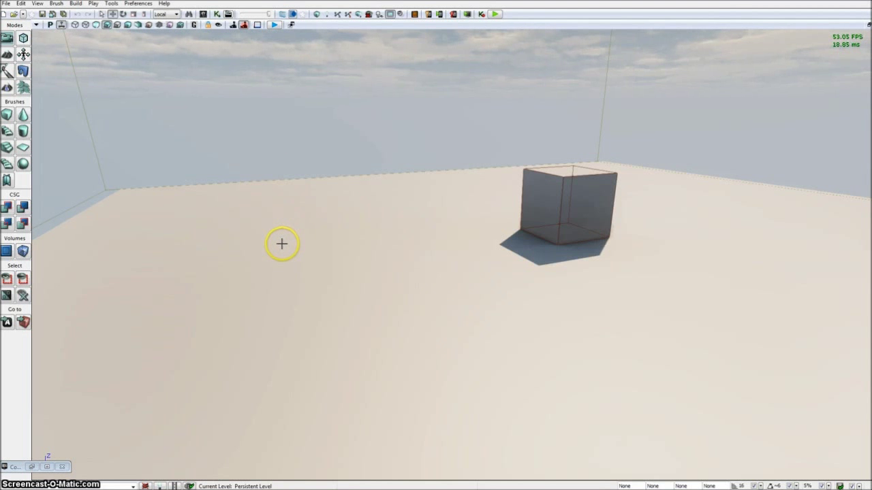
mouse_move(329, 273)
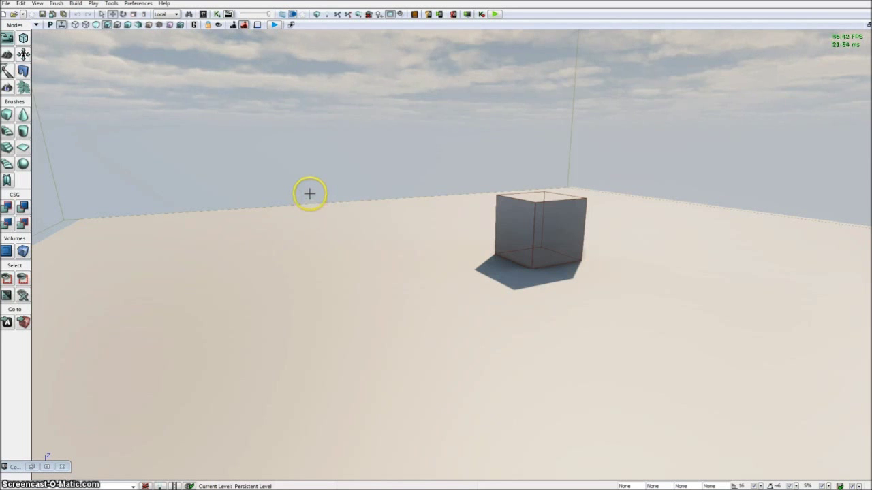
mouse_move(341, 179)
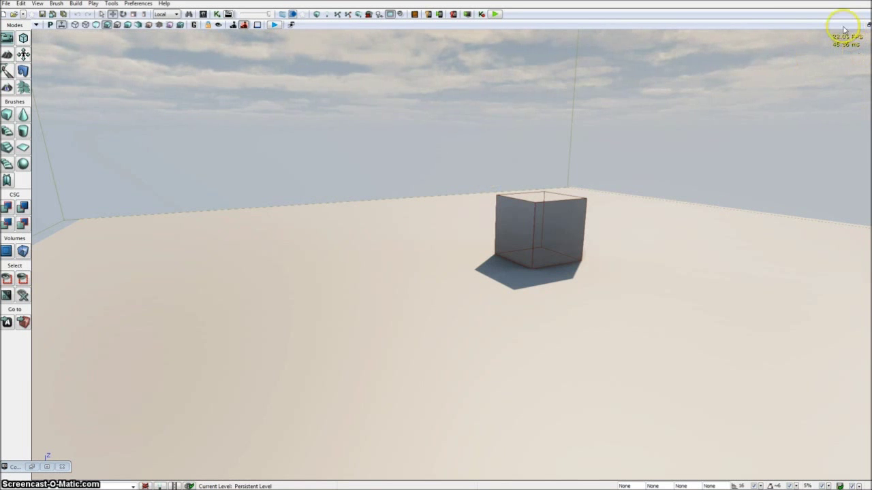
mouse_move(648, 178)
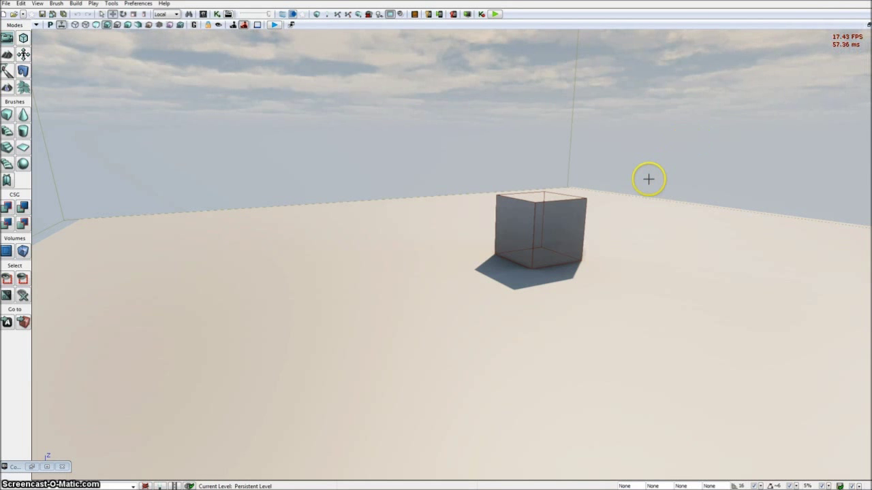
mouse_move(823, 82)
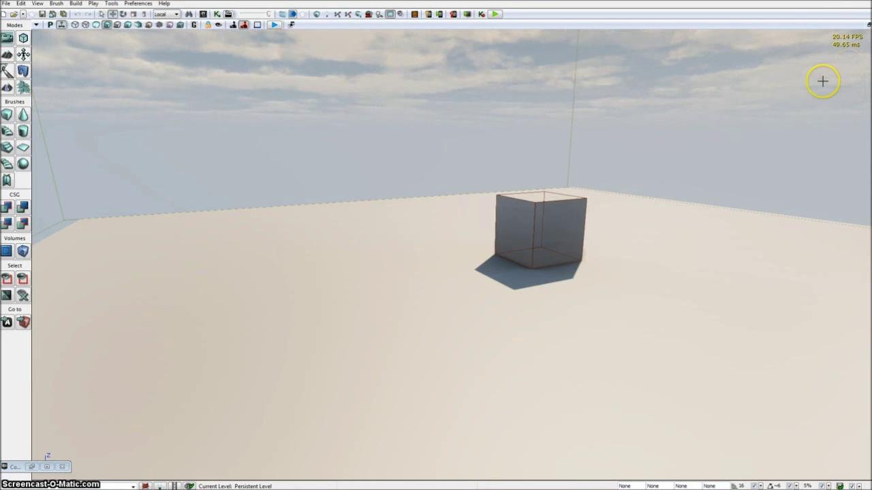
mouse_move(447, 139)
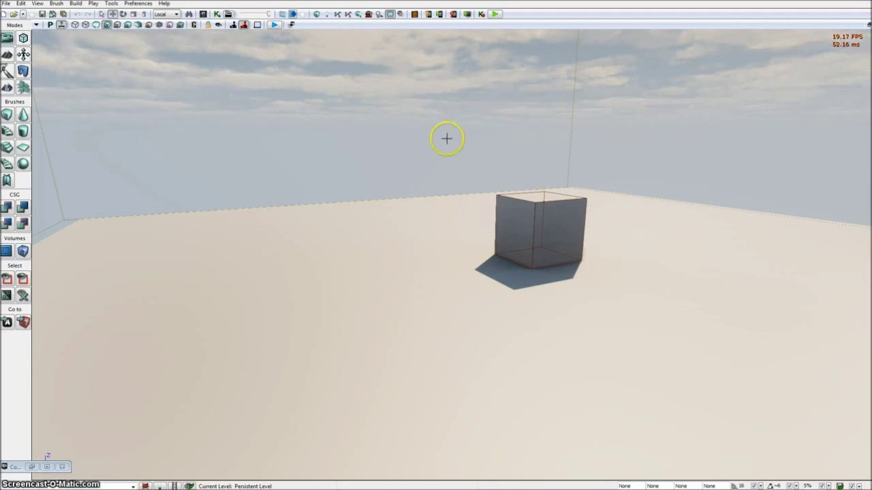
mouse_move(551, 144)
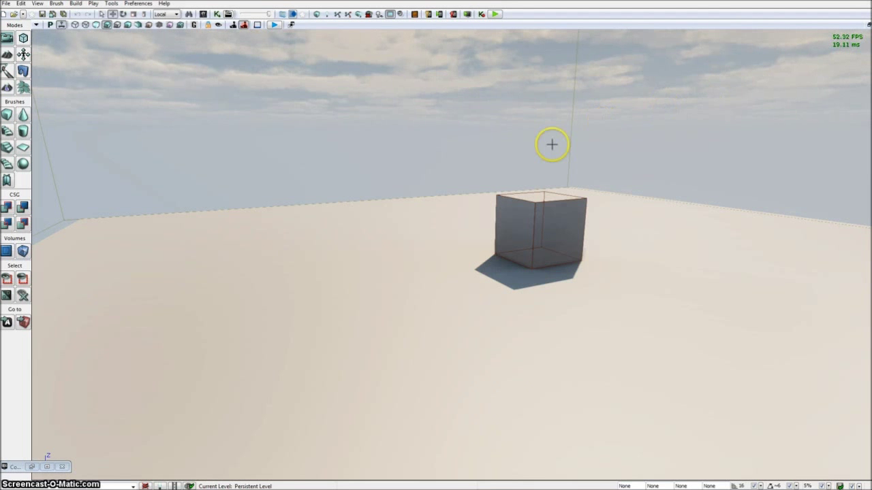
mouse_move(480, 143)
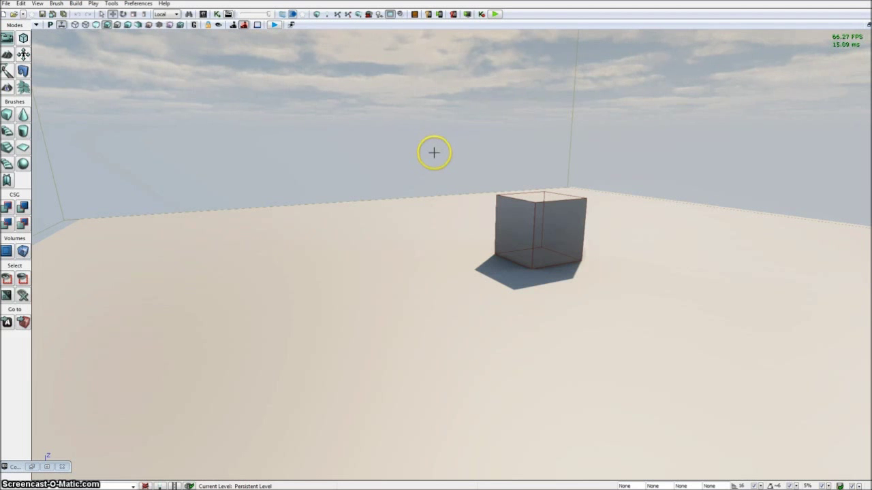
mouse_move(831, 48)
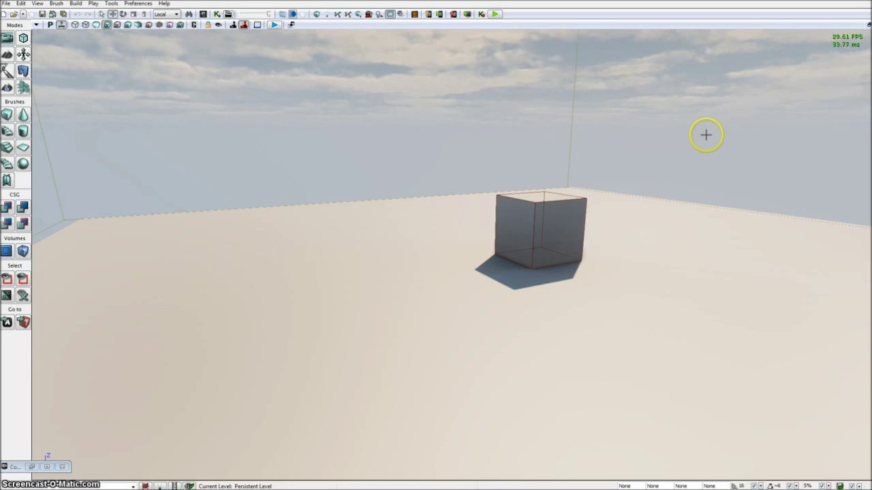
mouse_move(415, 223)
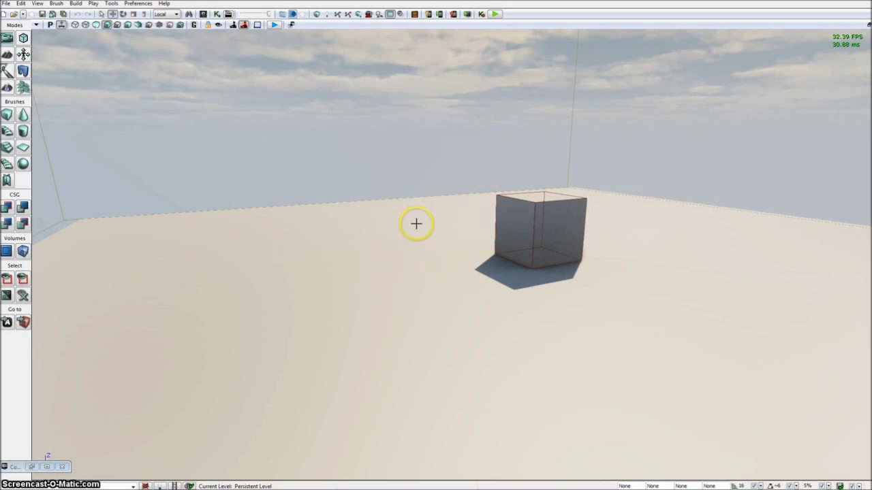
mouse_move(376, 212)
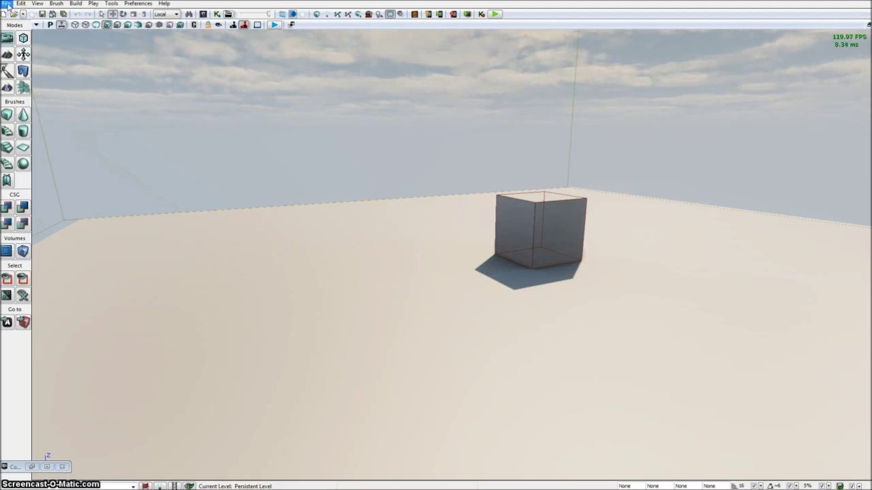
Choose DirectX 9 from File > Switch Renderer in place of DirectX 11
left_click(7, 2)
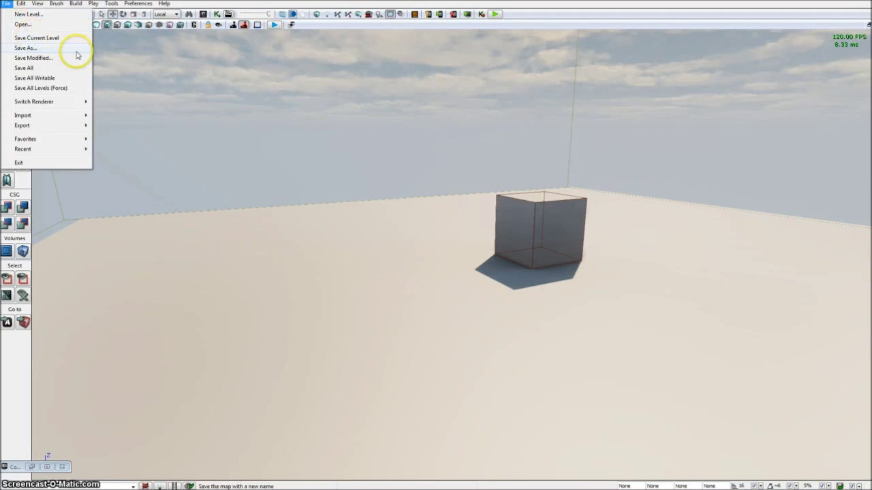
mouse_move(67, 49)
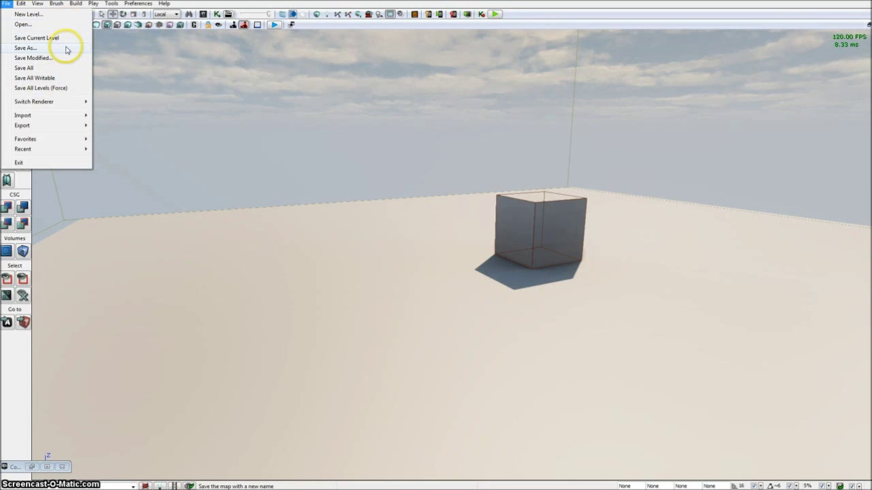
left_click(33, 101)
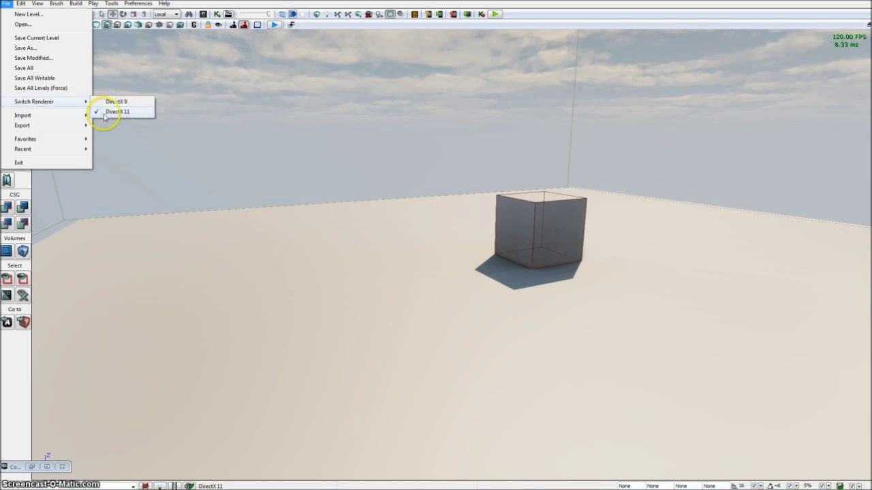
mouse_move(139, 116)
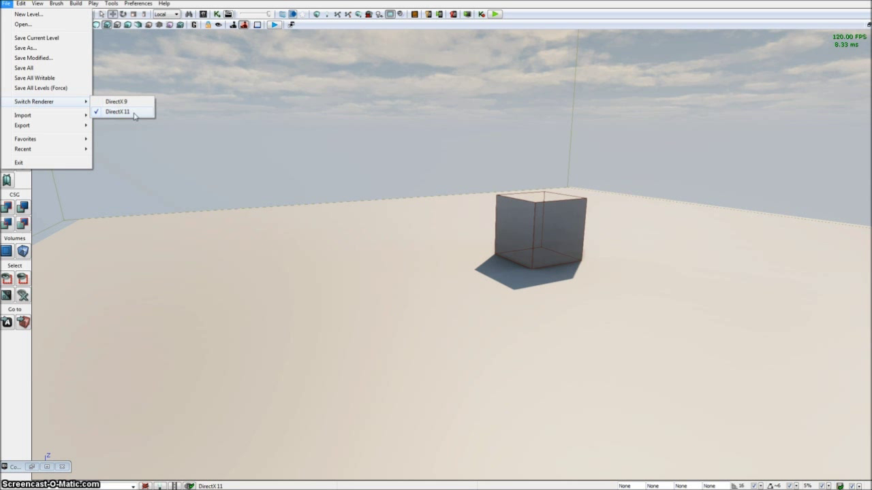
left_click(115, 101)
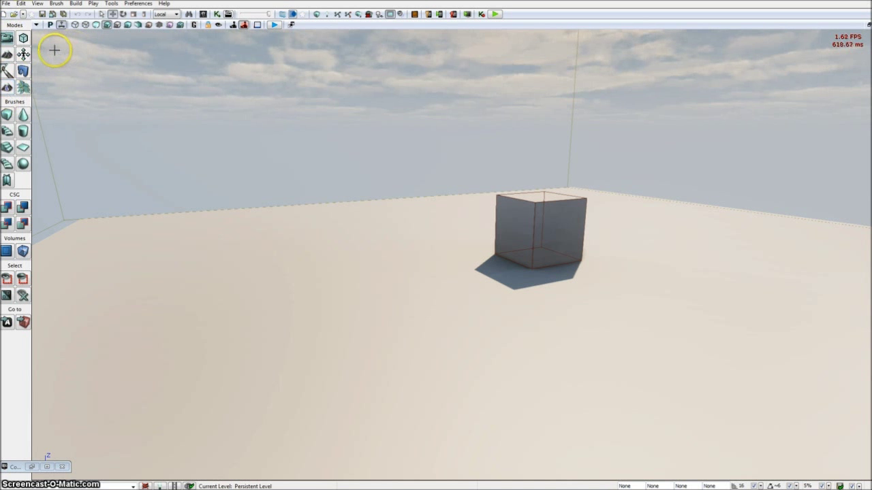
mouse_move(38, 103)
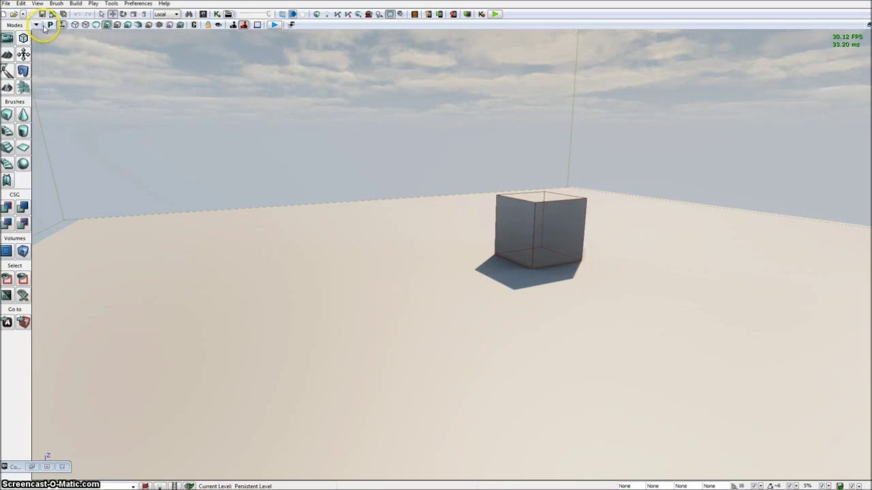
mouse_move(35, 25)
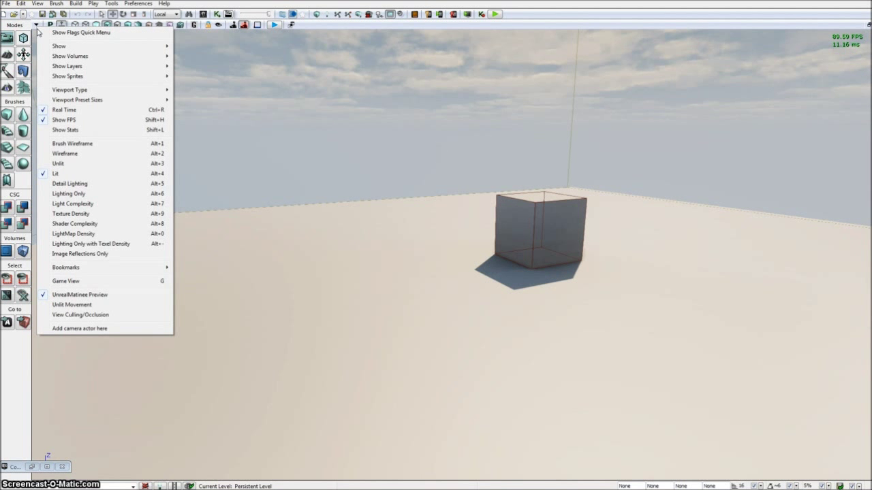
mouse_move(59, 47)
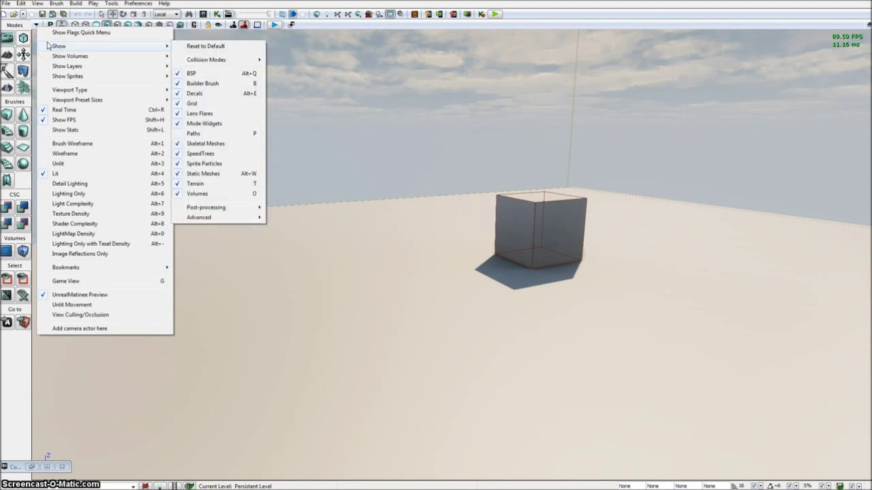
mouse_move(68, 56)
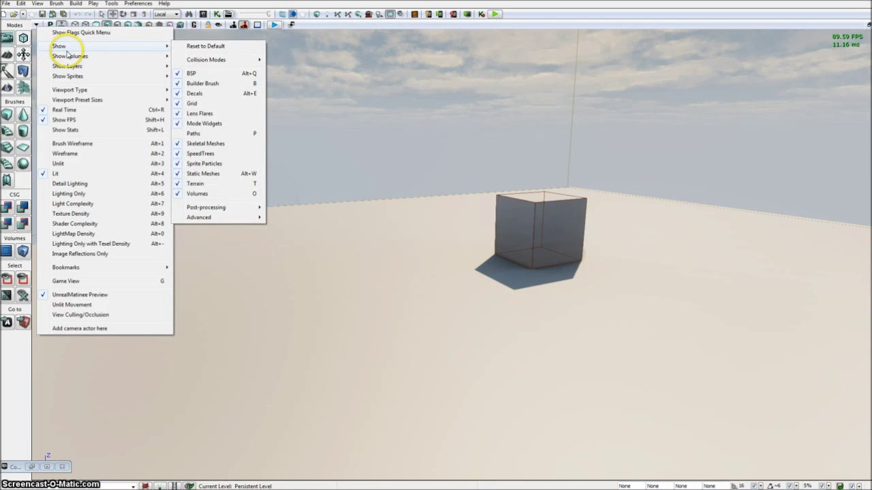
mouse_move(60, 38)
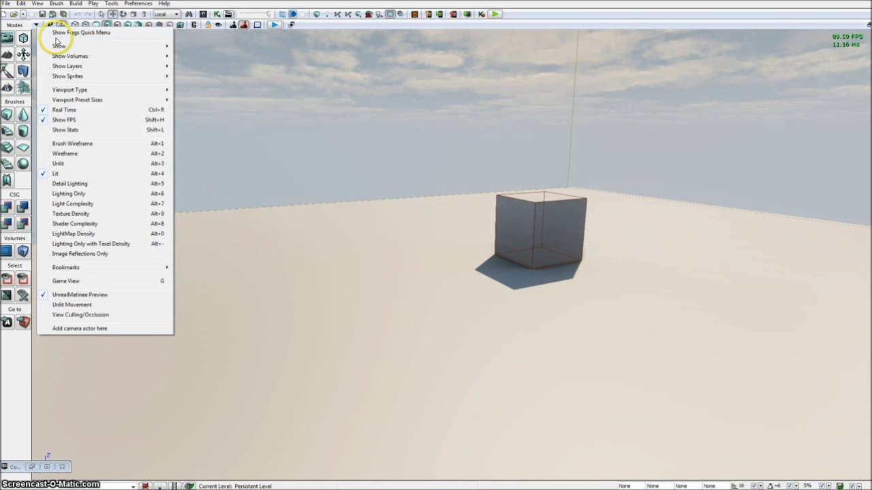
mouse_move(59, 47)
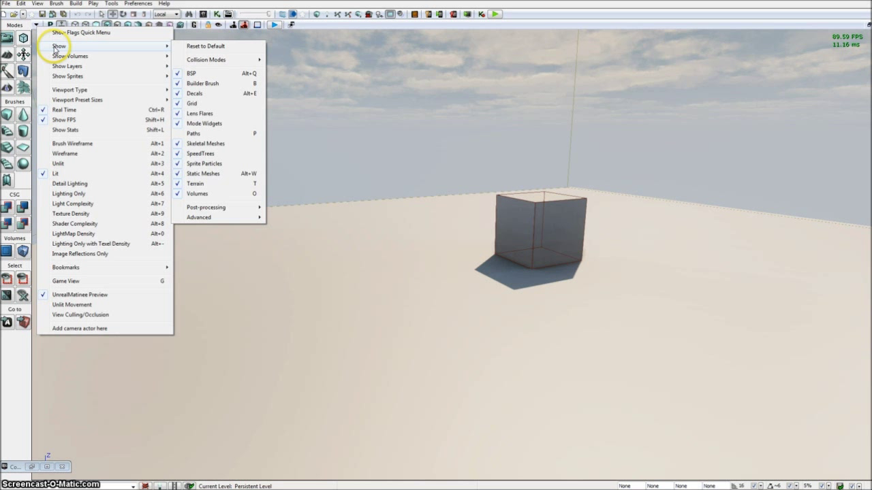
mouse_move(60, 47)
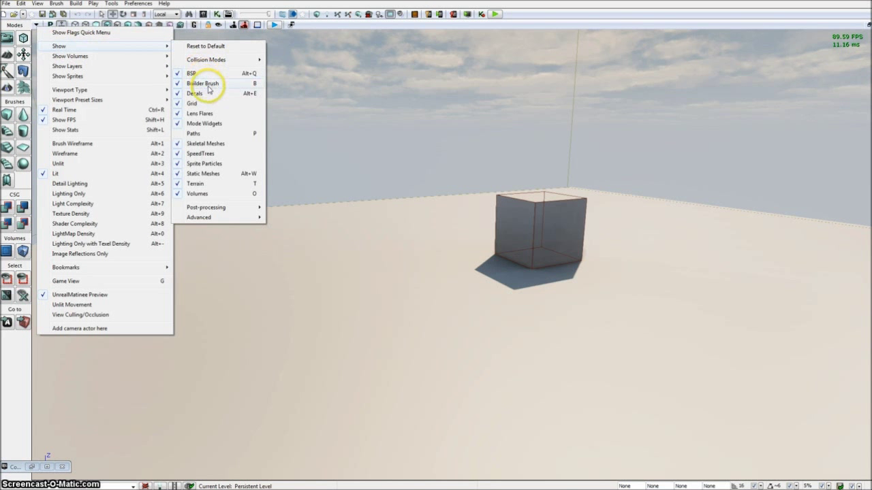
mouse_move(215, 122)
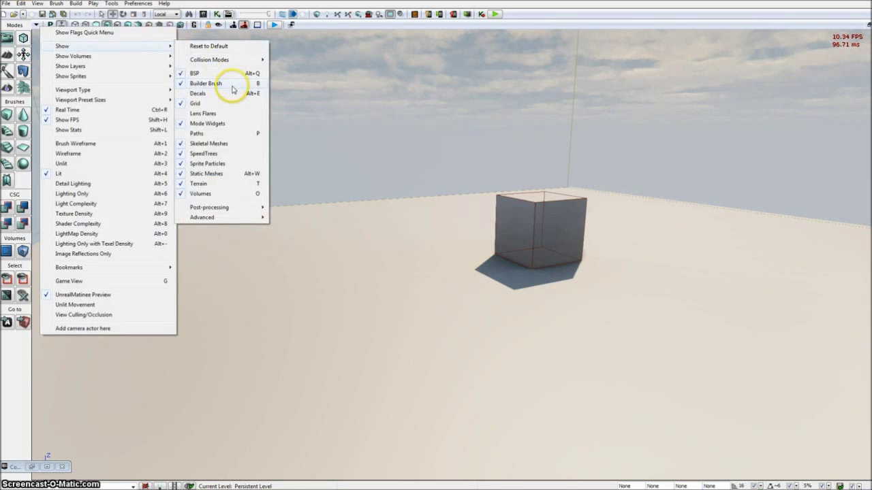
mouse_move(234, 128)
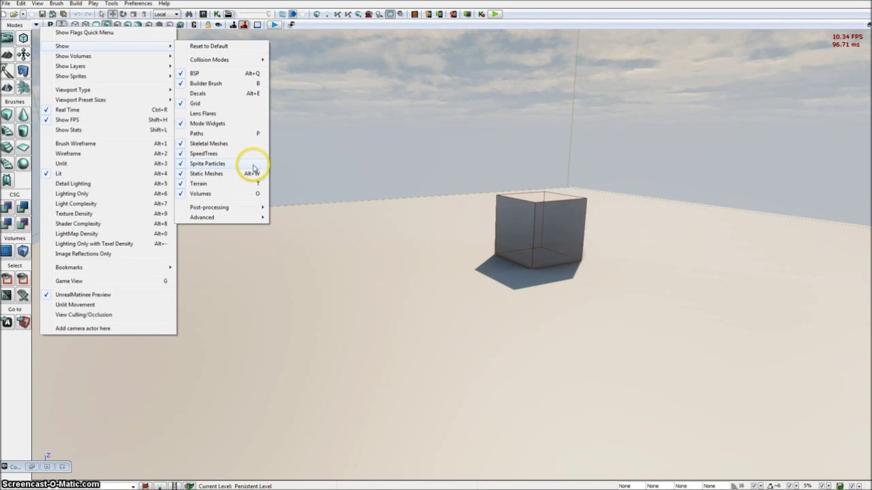
mouse_move(243, 166)
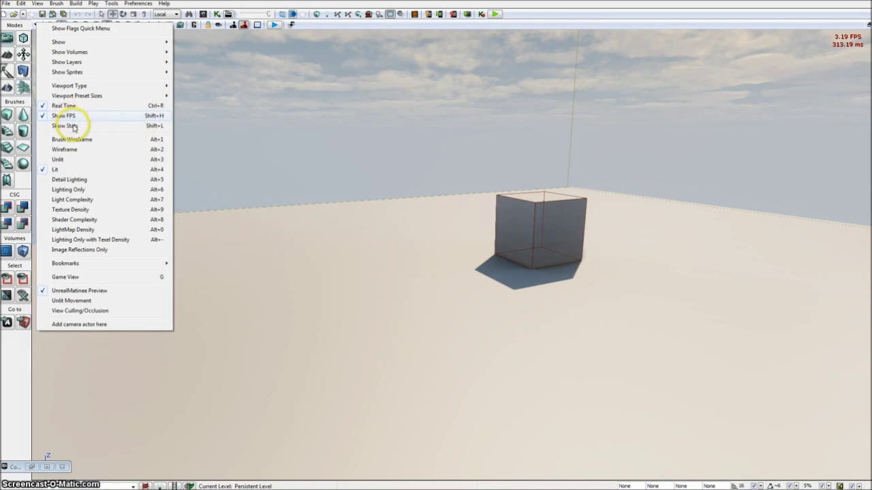
mouse_move(115, 144)
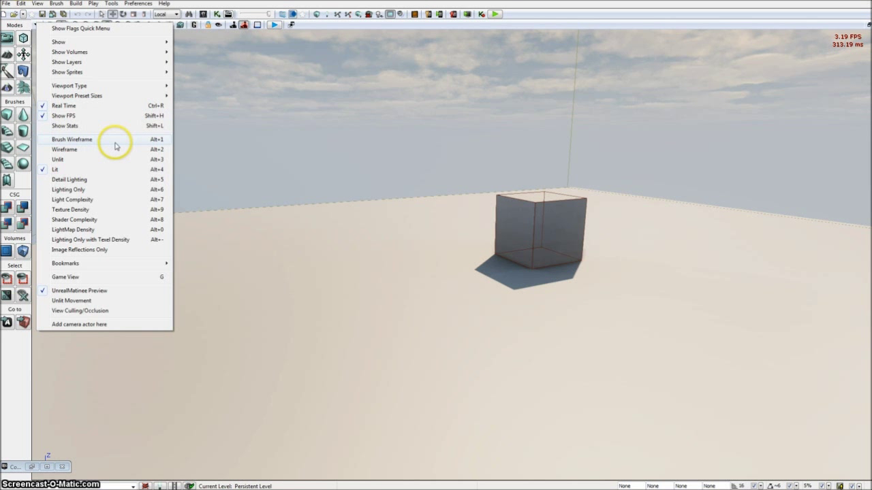
mouse_move(120, 276)
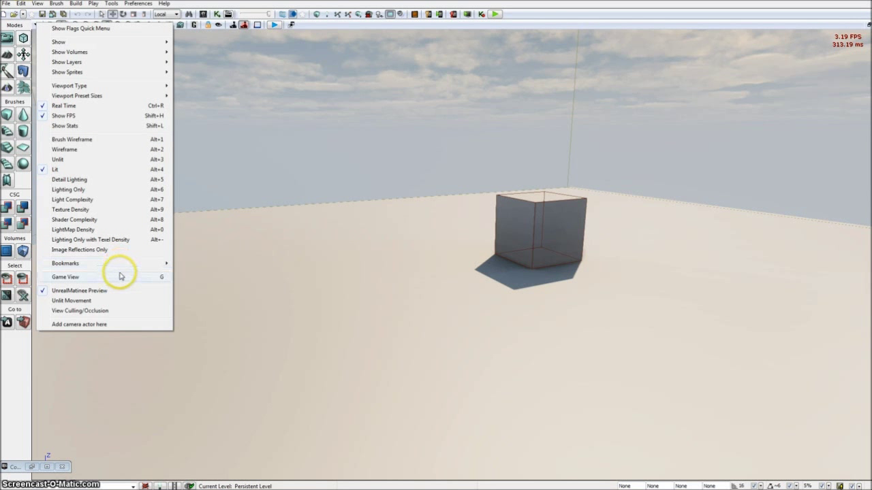
mouse_move(131, 302)
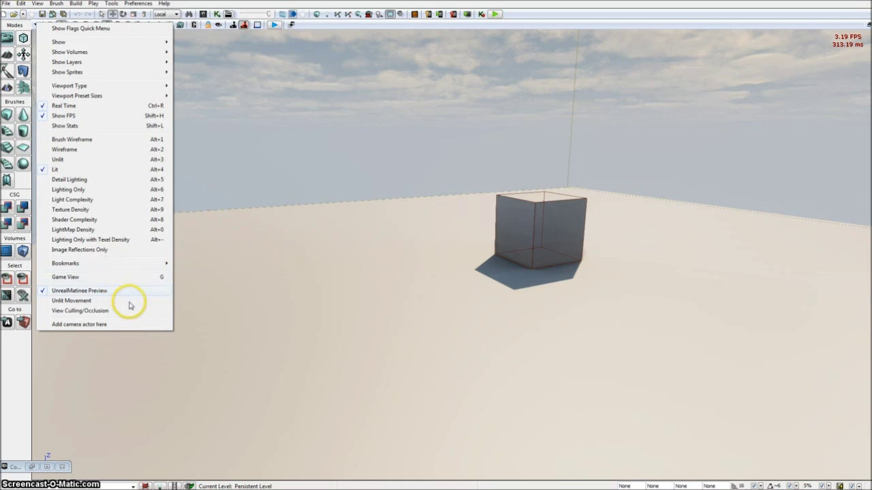
mouse_move(58, 41)
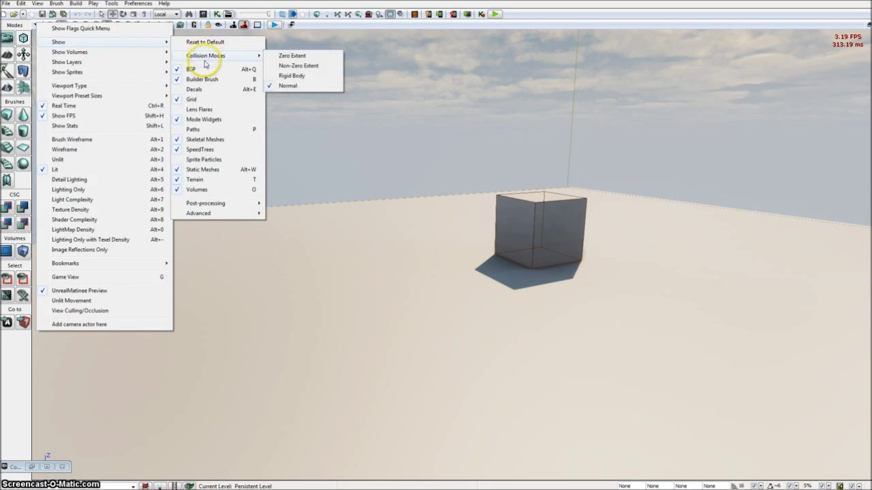
mouse_move(200, 109)
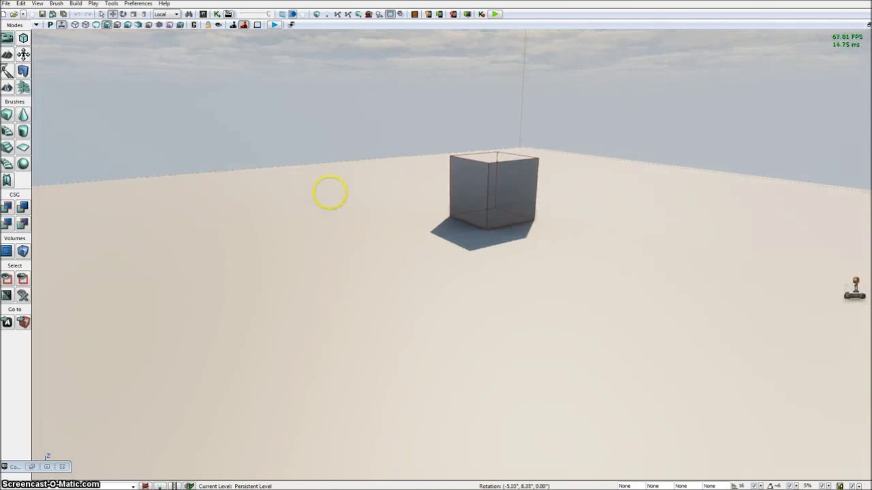
mouse_move(584, 150)
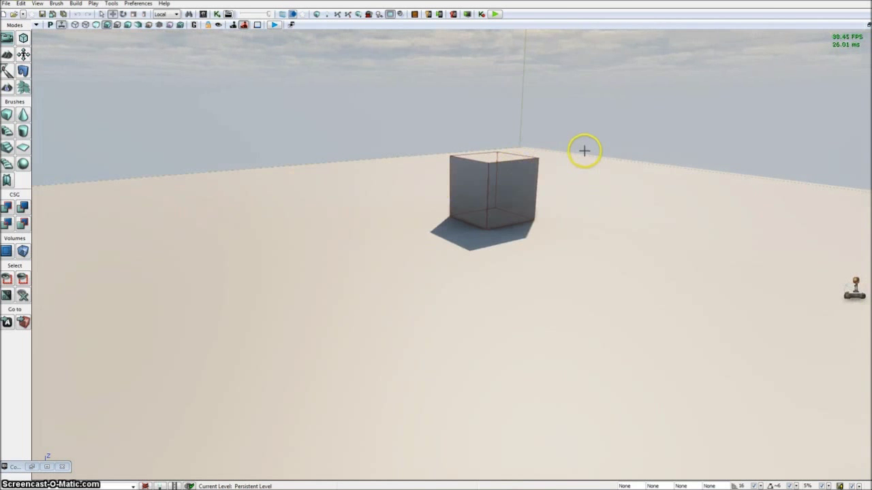
mouse_move(621, 165)
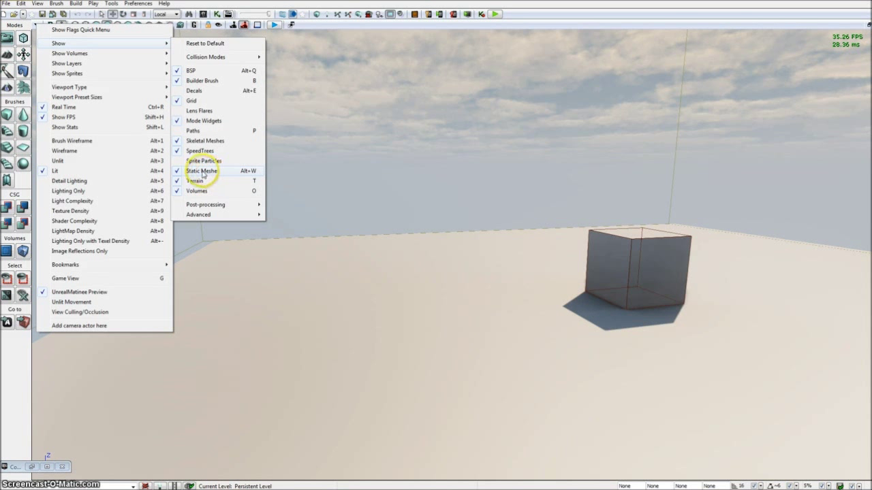
mouse_move(217, 177)
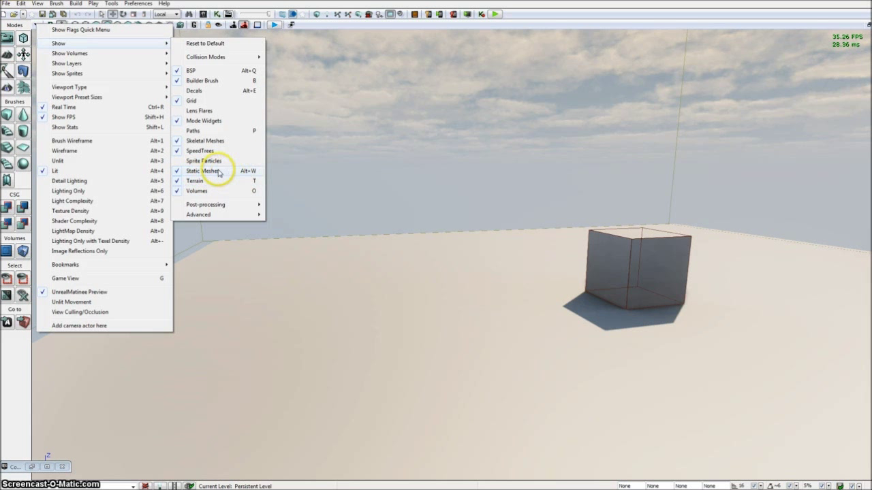
mouse_move(220, 183)
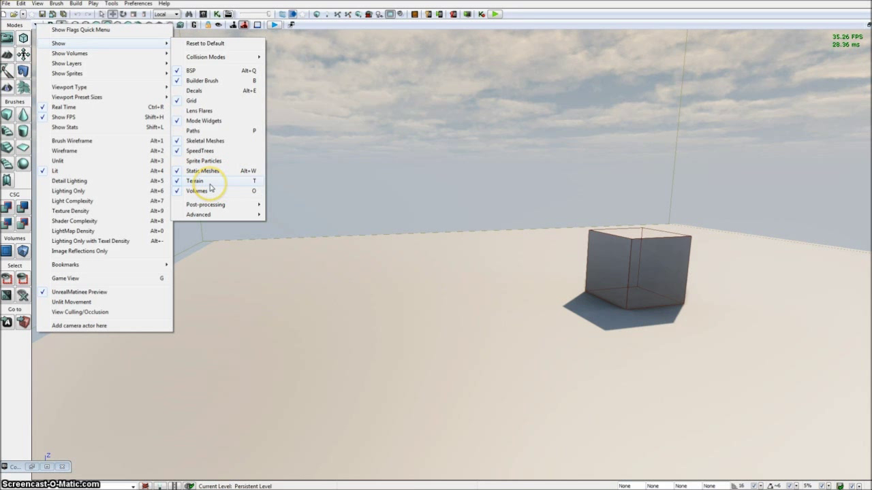
mouse_move(239, 199)
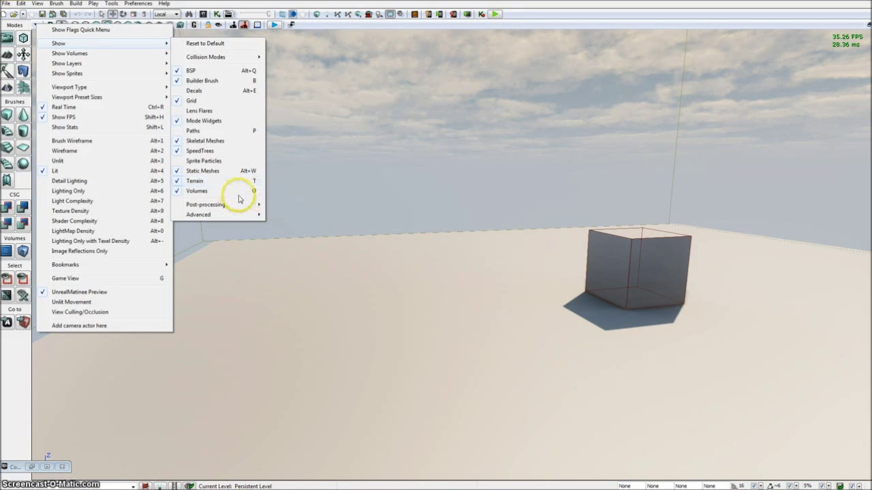
mouse_move(204, 205)
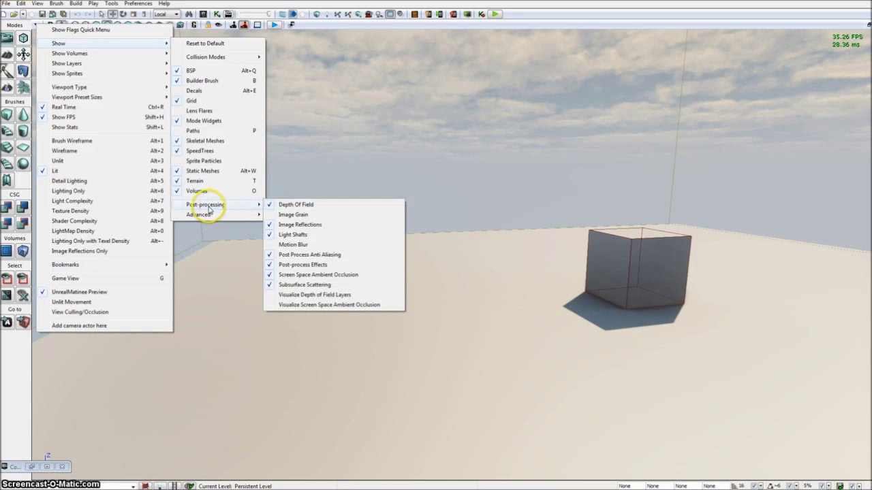
mouse_move(215, 207)
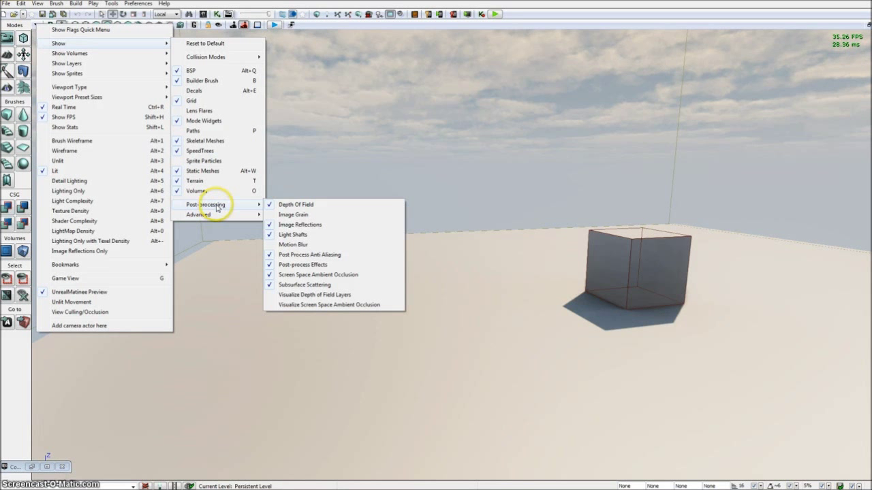
Untick Depth Of Field under Show > Post-processing, then return to the viewport options
left_click(295, 204)
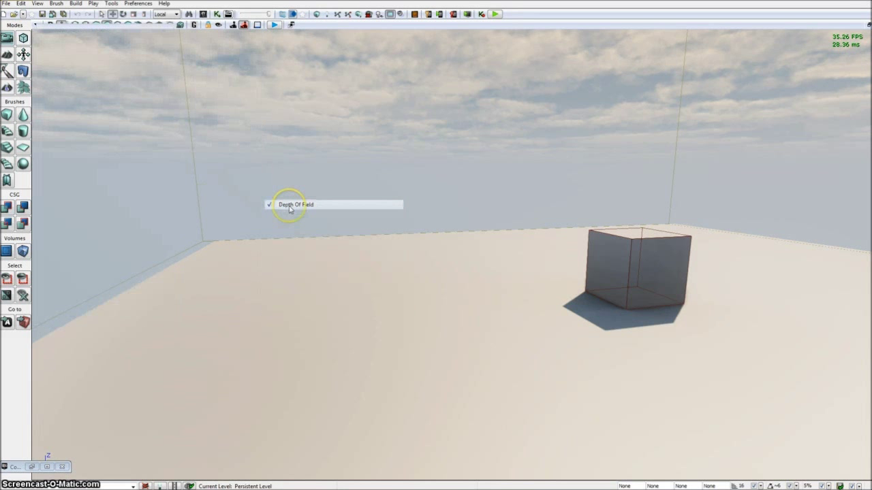
left_click(38, 32)
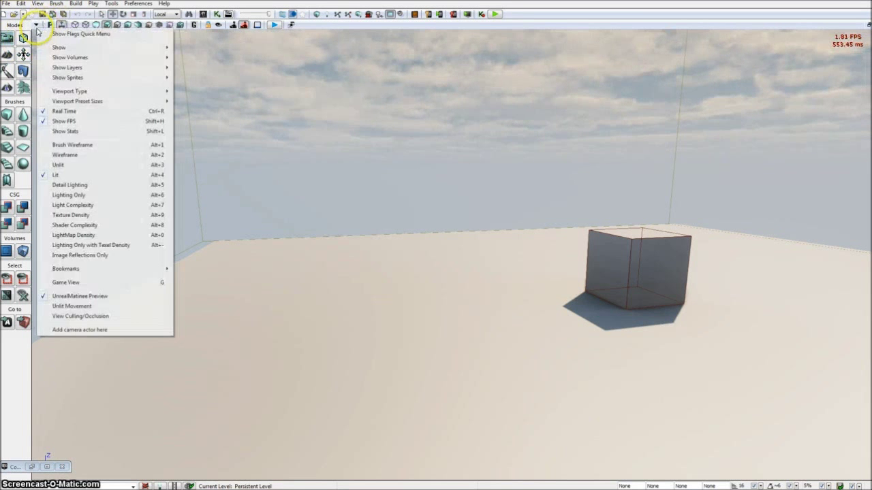
mouse_move(136, 30)
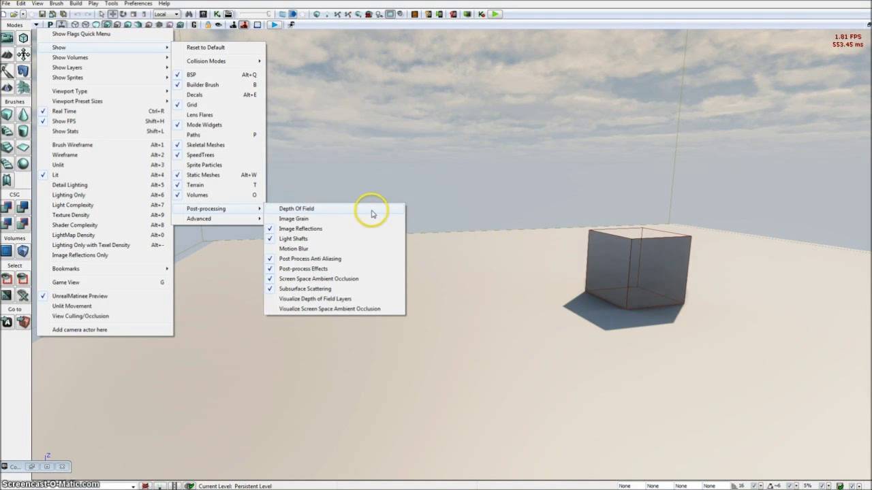
mouse_move(384, 234)
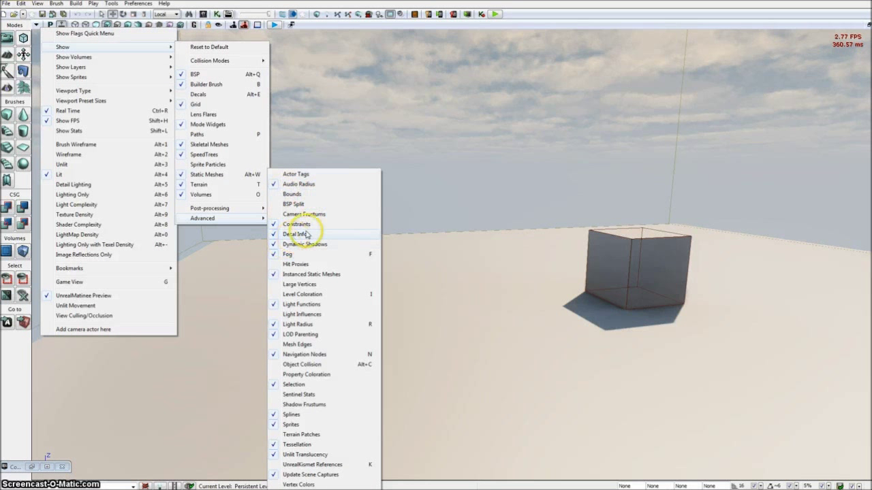
mouse_move(343, 248)
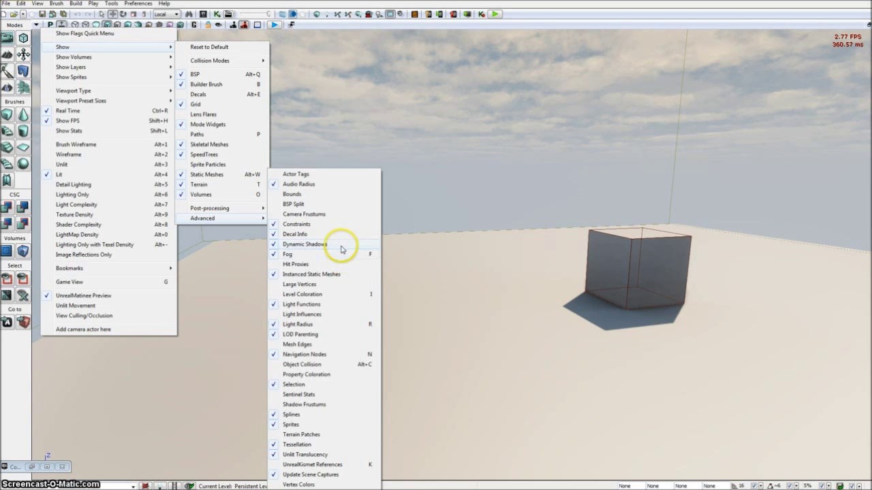
mouse_move(315, 259)
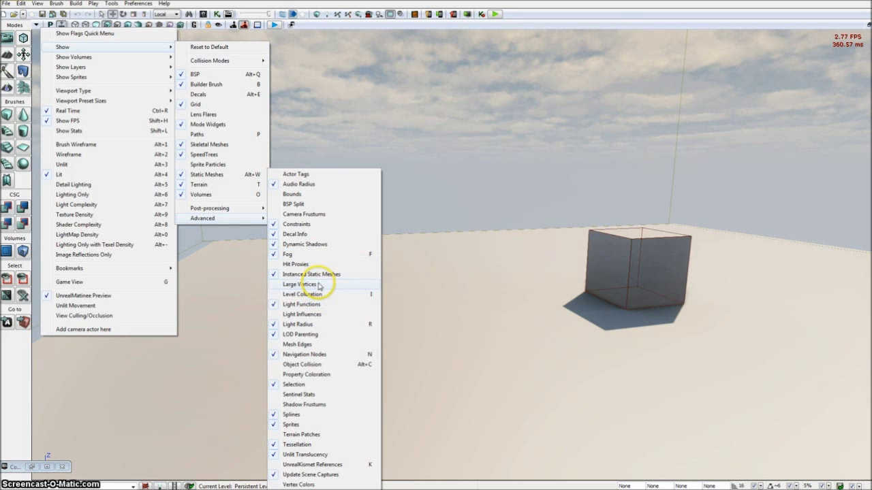
mouse_move(348, 313)
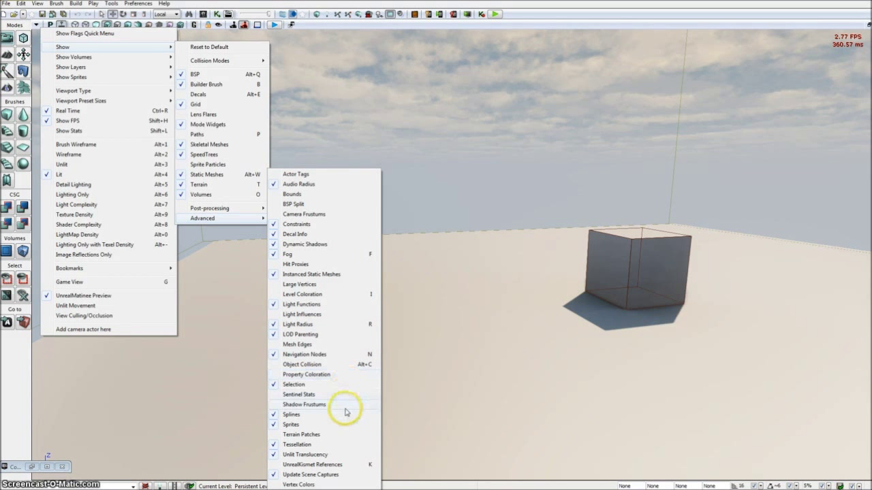
mouse_move(340, 444)
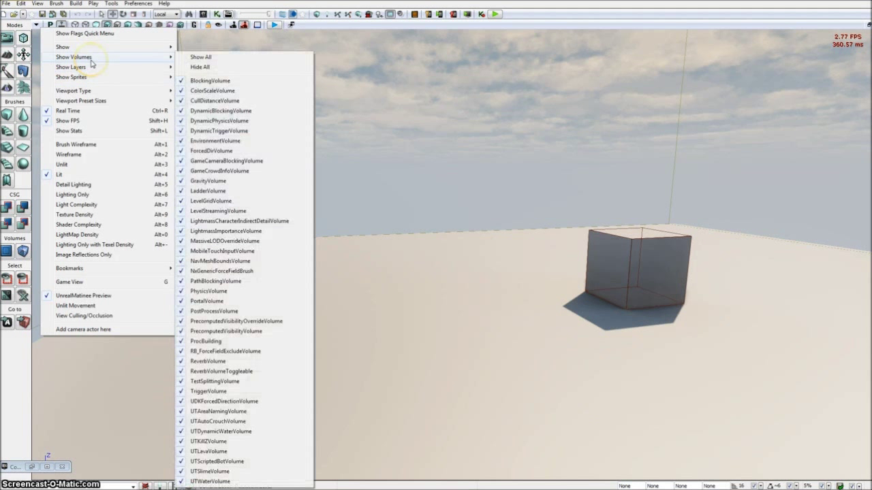
mouse_move(54, 64)
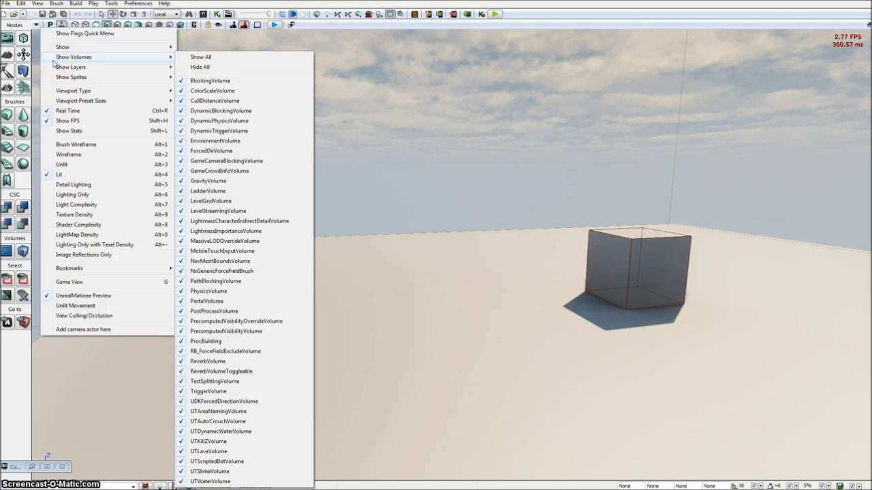
mouse_move(662, 135)
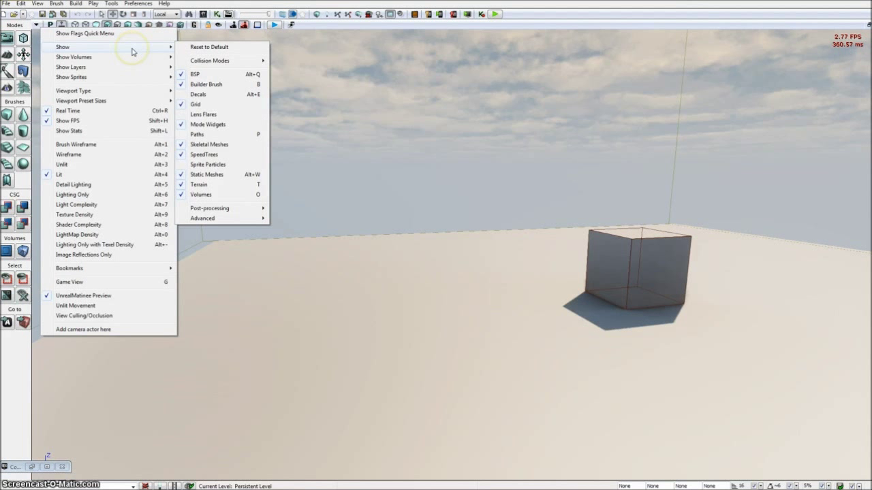
mouse_move(135, 52)
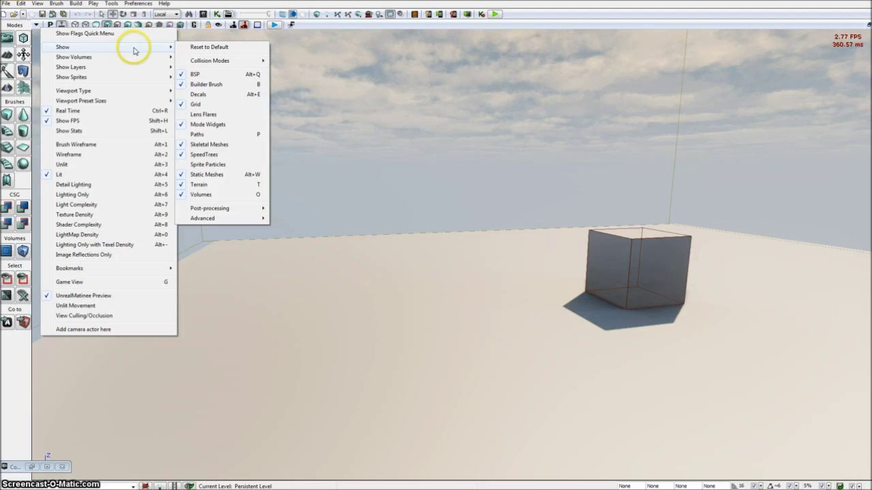